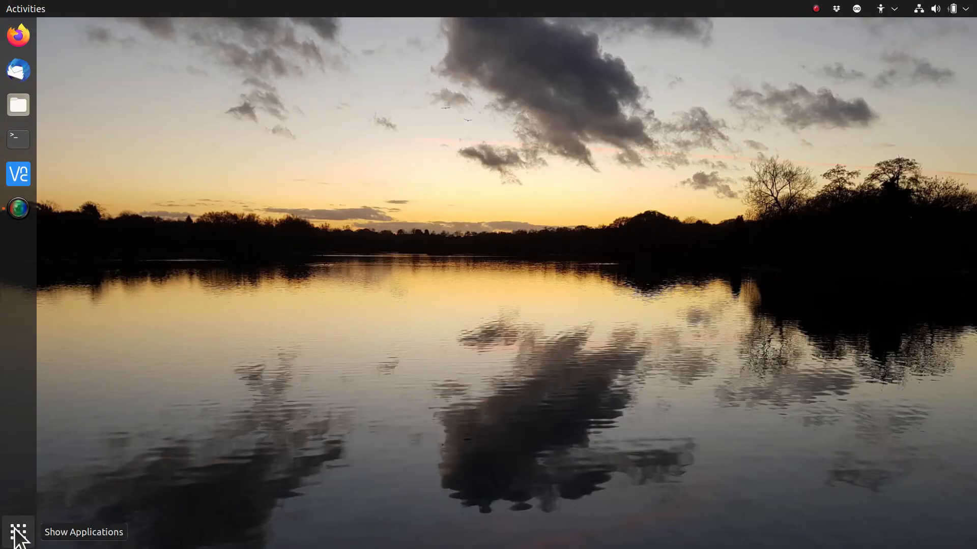
# - Search the application overview for 'driv' to launch Additional Drivers
pyautogui.click(17, 534)
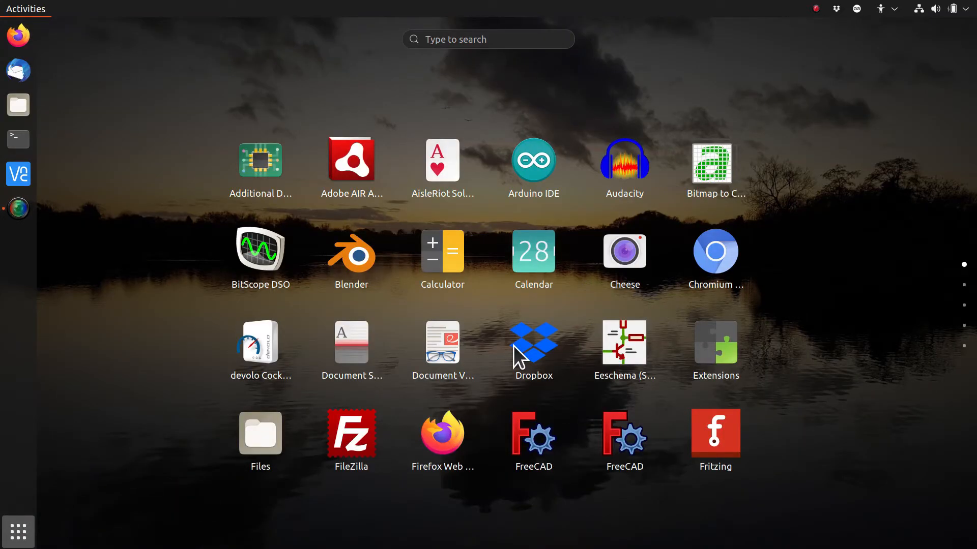
pyautogui.write('dr')
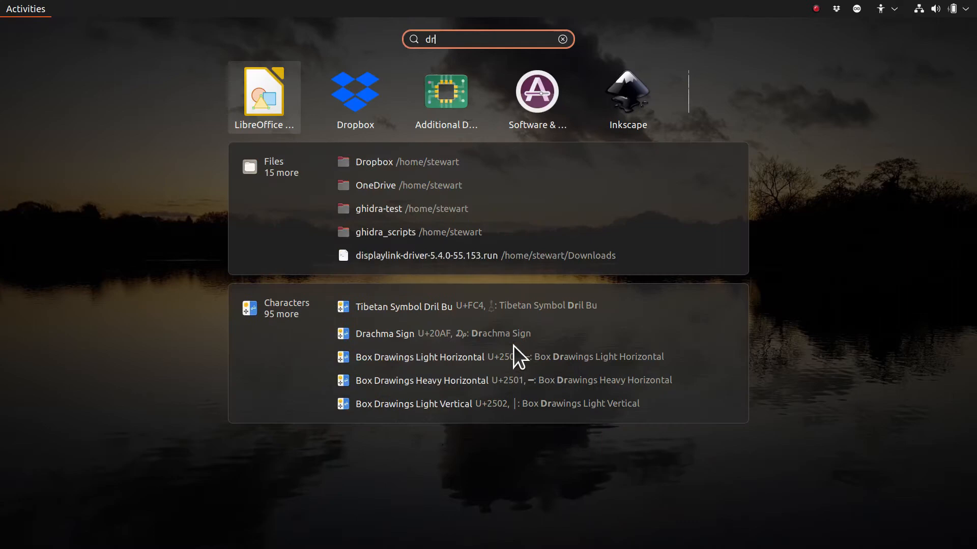
pyautogui.write('iv')
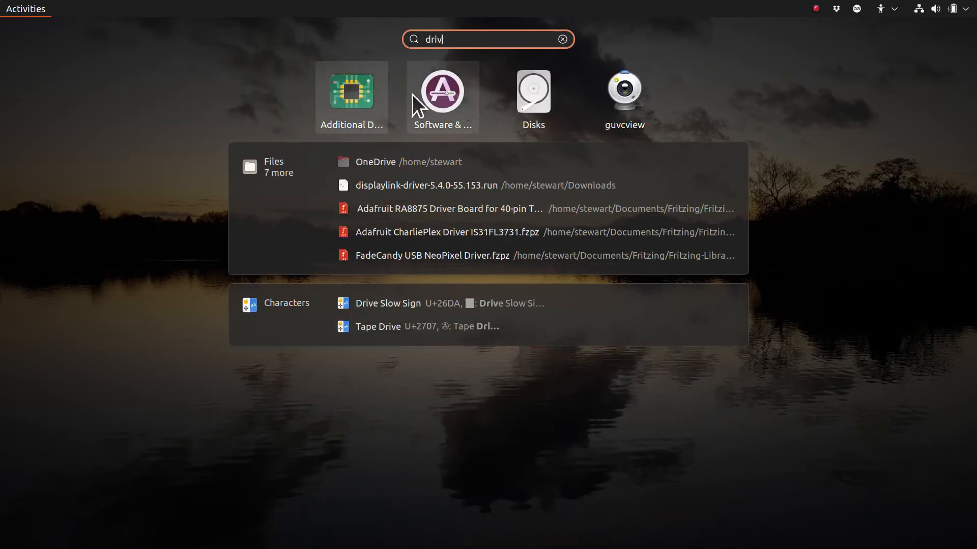
pyautogui.press('Escape')
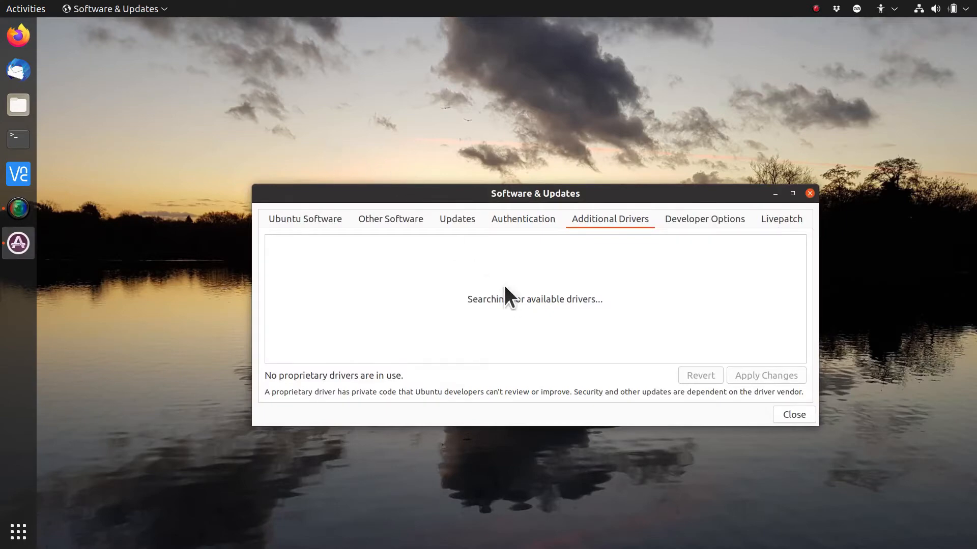
pyautogui.moveTo(340, 385)
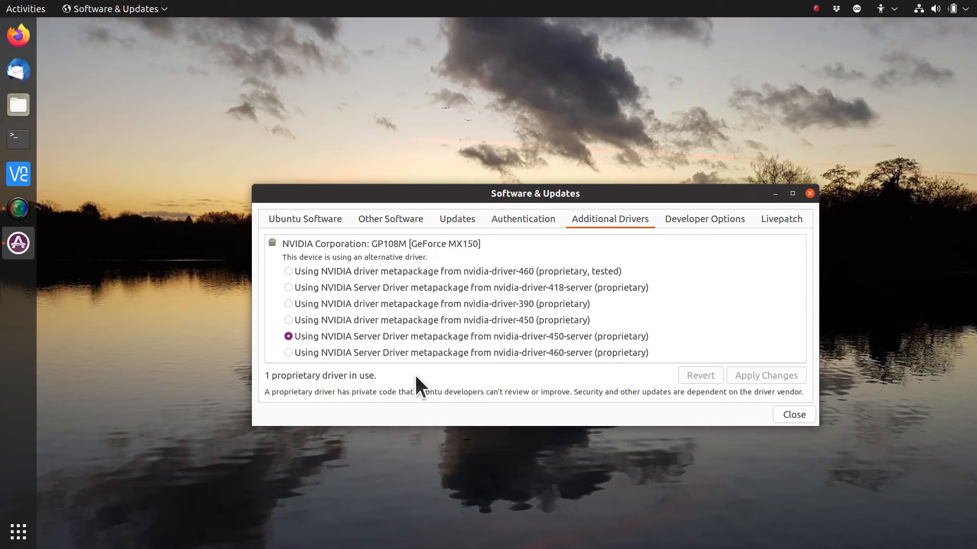
pyautogui.moveTo(306, 348)
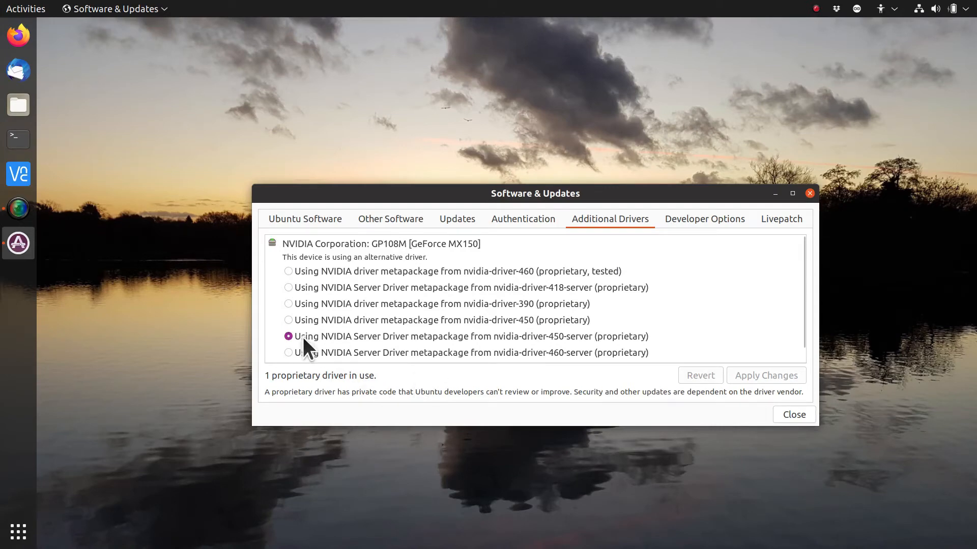
pyautogui.moveTo(806, 333)
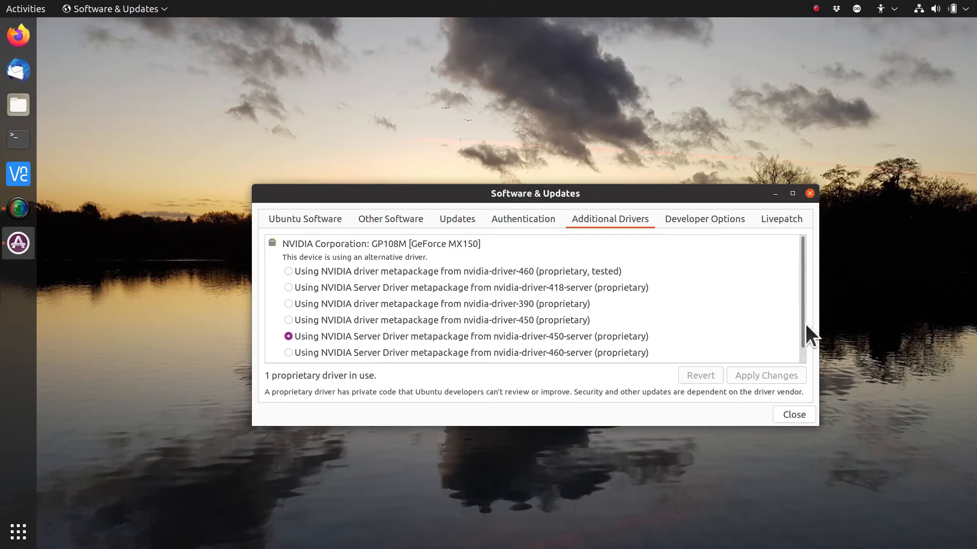
# - Scroll the NVIDIA GeForce MX150 driver list to reveal the Nouveau option
pyautogui.scroll(3)
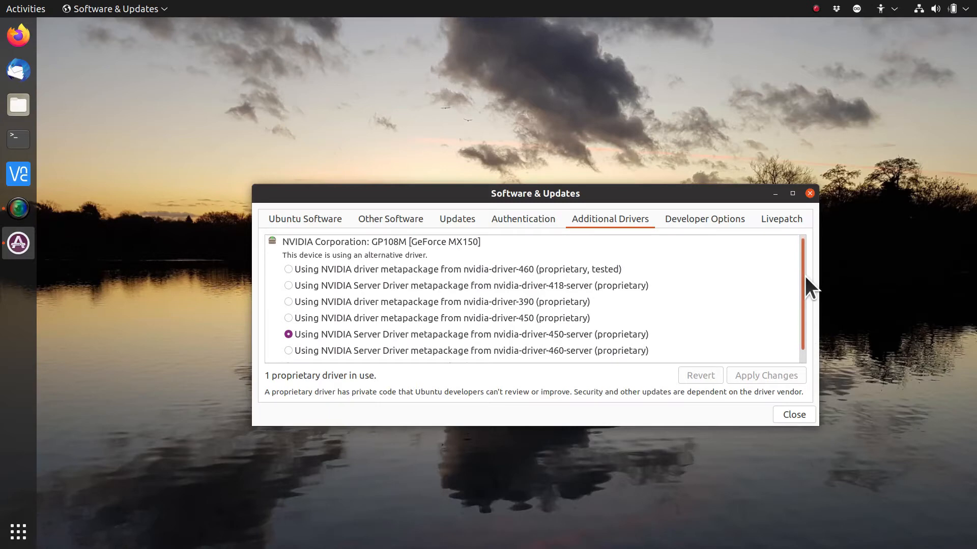
pyautogui.scroll(-3)
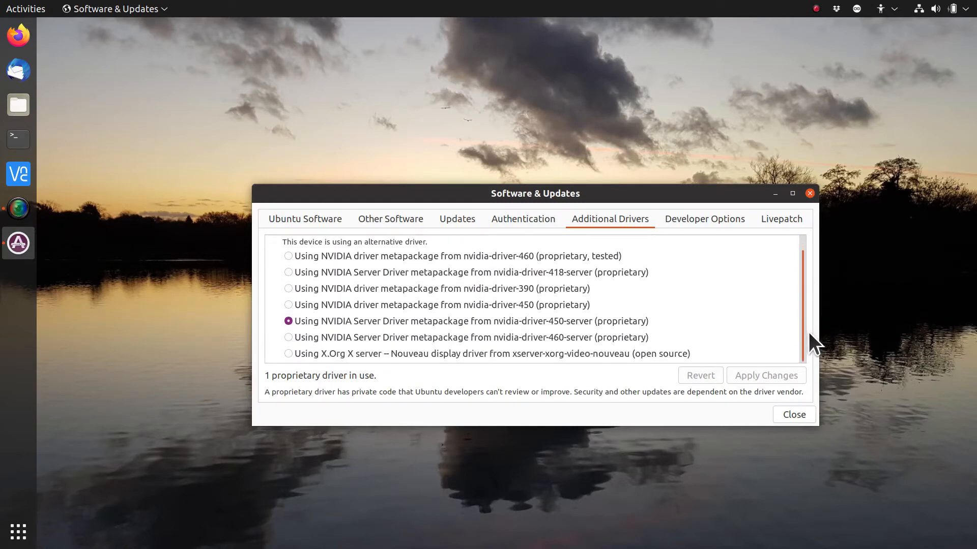
pyautogui.moveTo(328, 371)
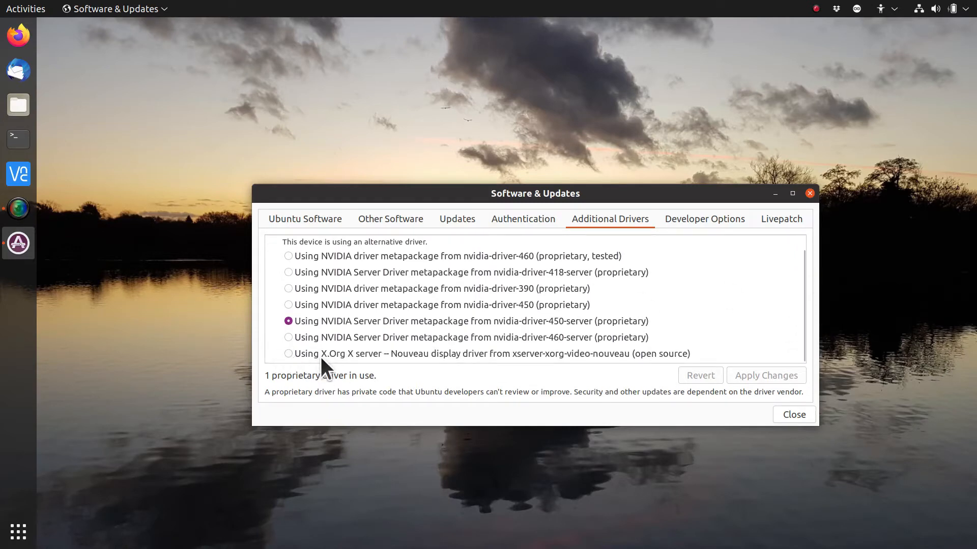
pyautogui.moveTo(370, 371)
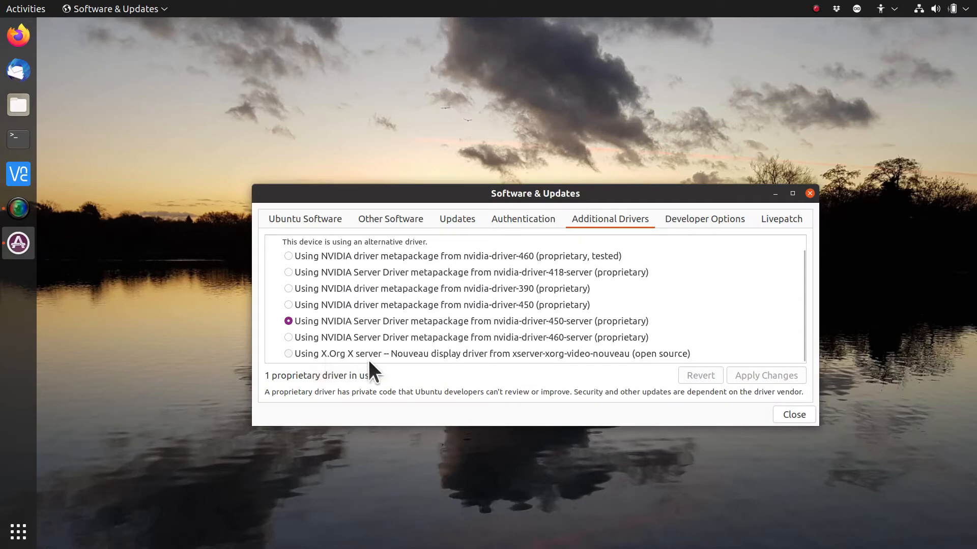
# - Switch the NVIDIA card to the X.Org Nouveau display driver and apply
pyautogui.click(288, 353)
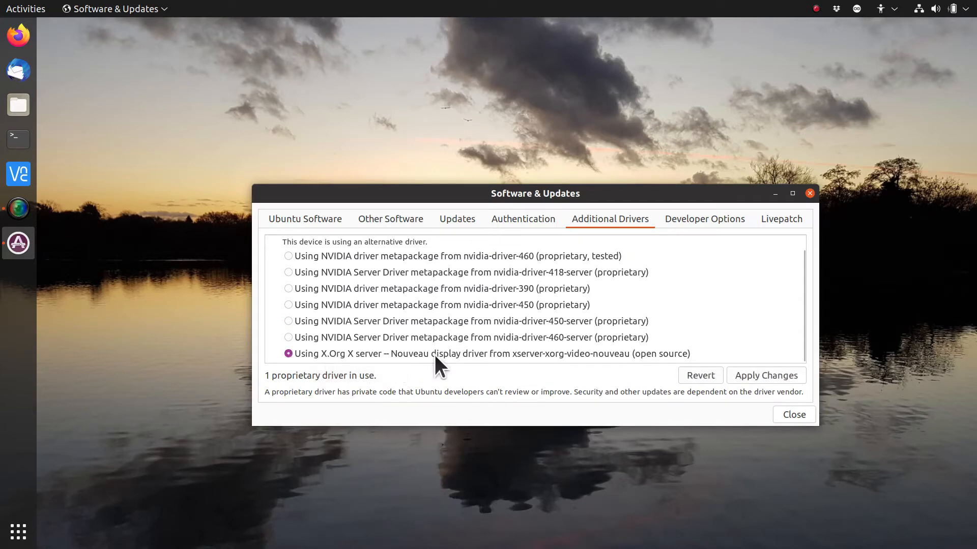
pyautogui.moveTo(492, 366)
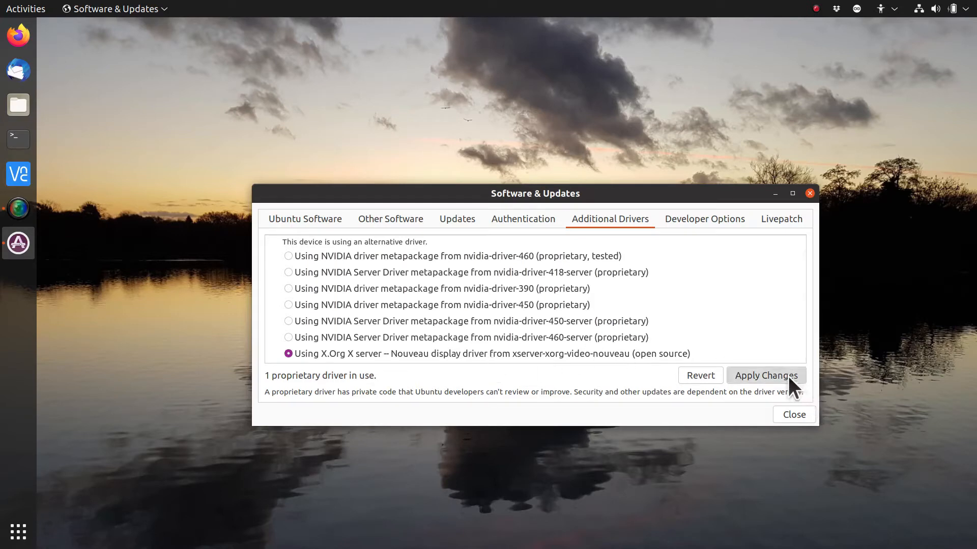
pyautogui.click(766, 375)
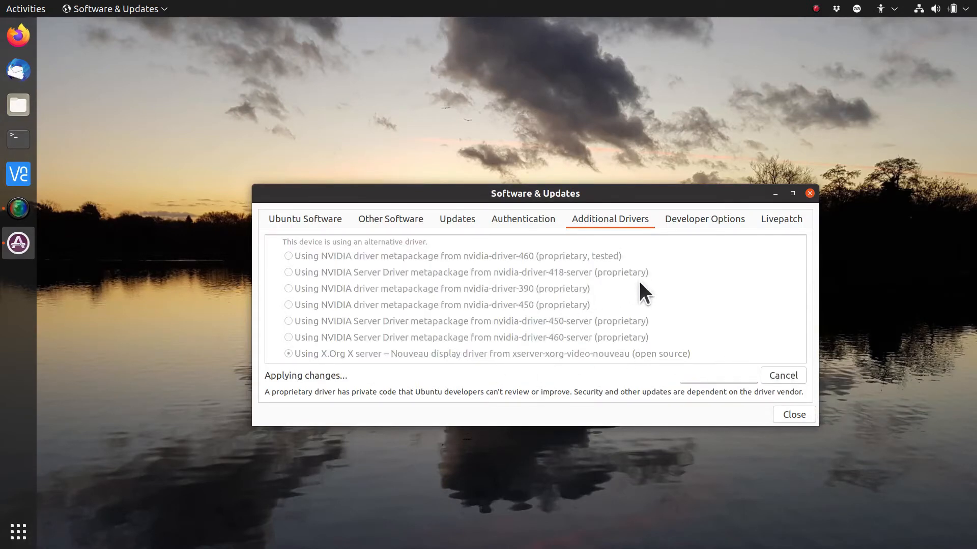
pyautogui.moveTo(686, 395)
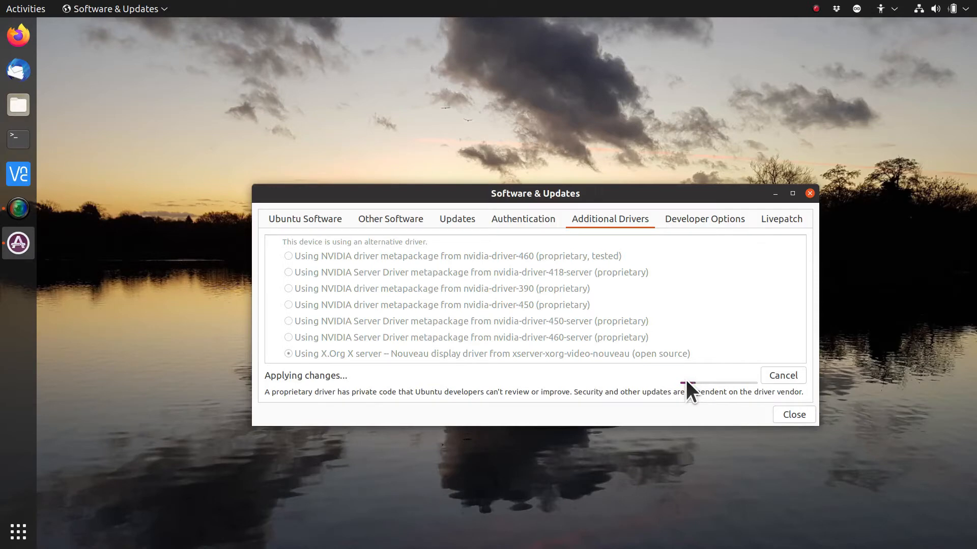
pyautogui.moveTo(657, 388)
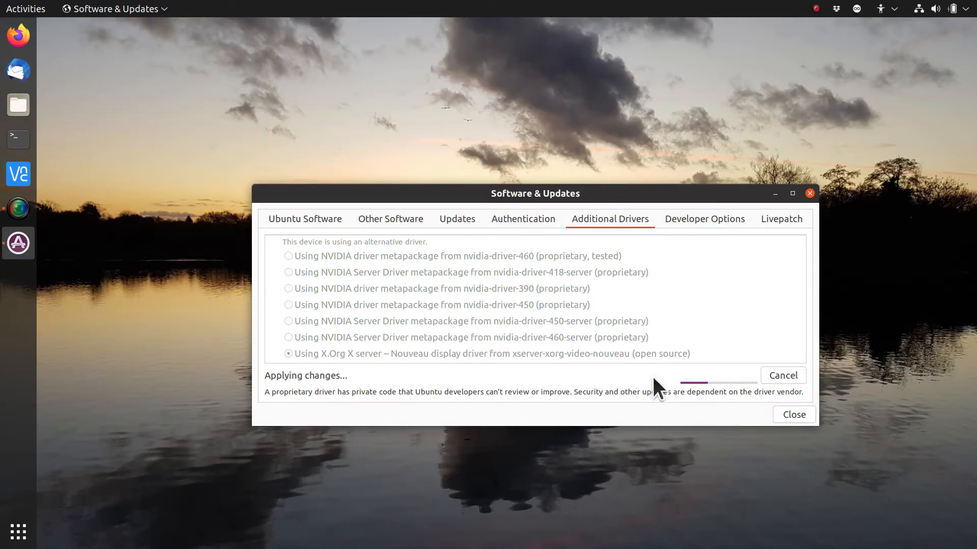
pyautogui.moveTo(22, 43)
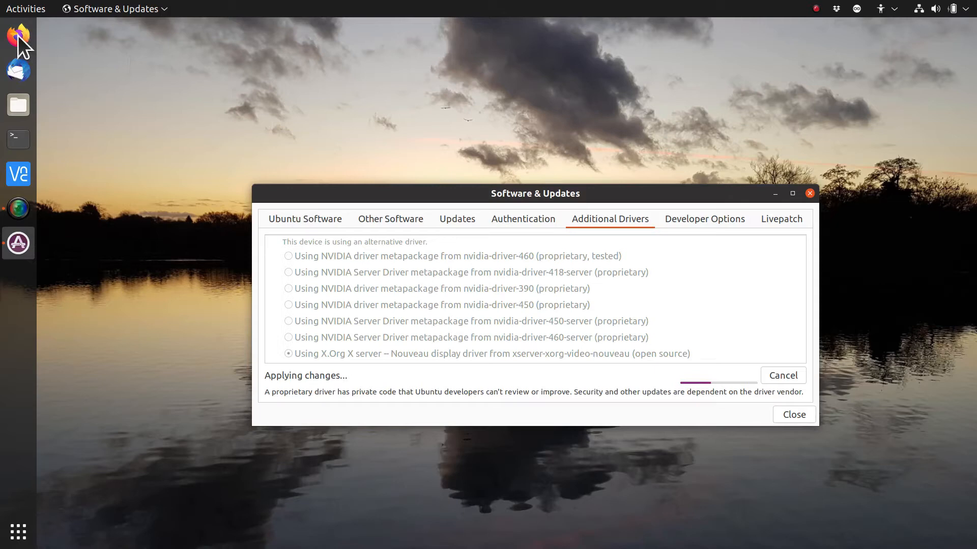
# - Open Firefox, maximized, and reach the DisplayLink 5.4 Ubuntu driver download page
pyautogui.click(18, 35)
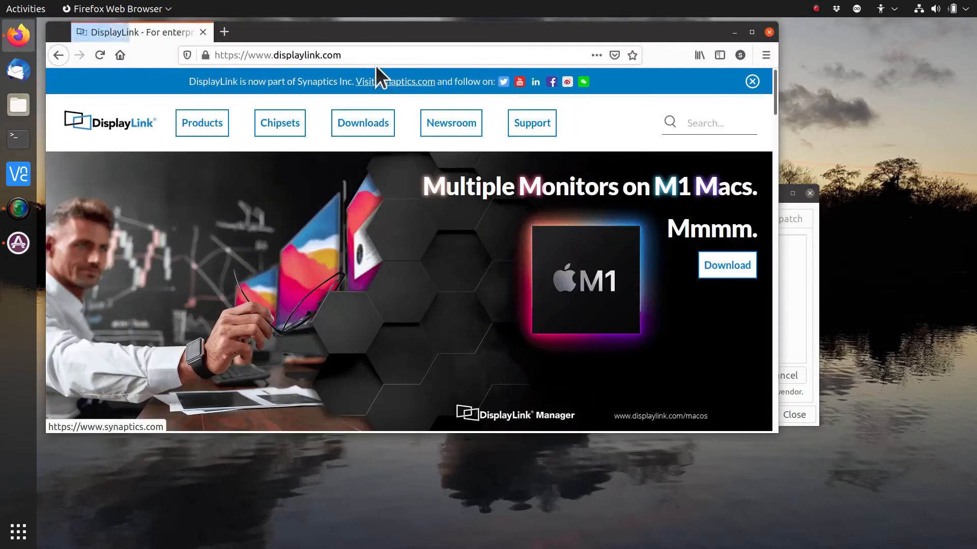
pyautogui.moveTo(255, 84)
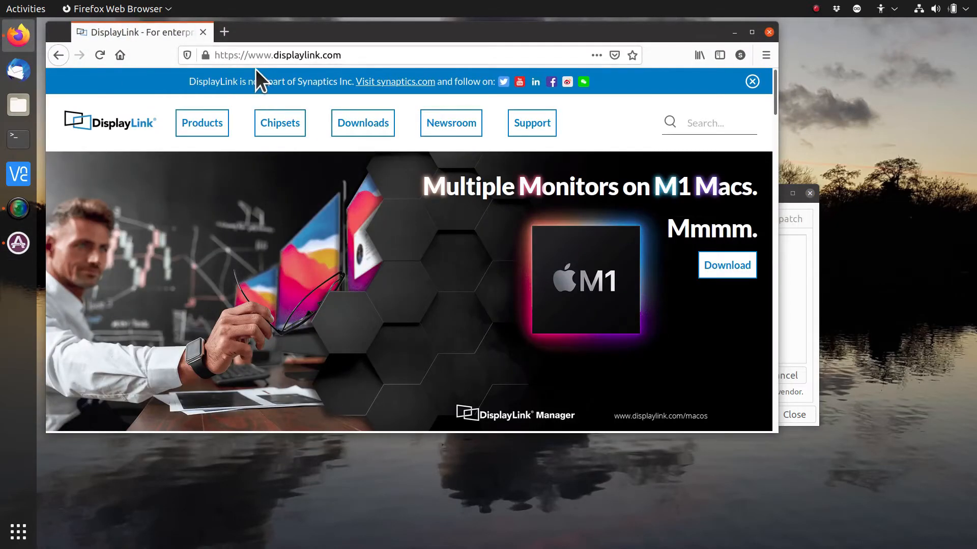
pyautogui.moveTo(383, 269)
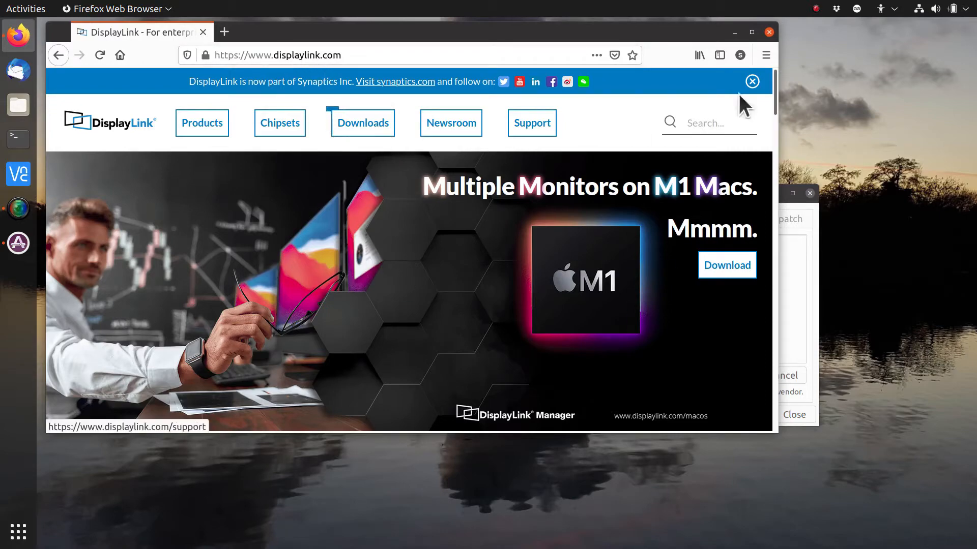
pyautogui.click(752, 31)
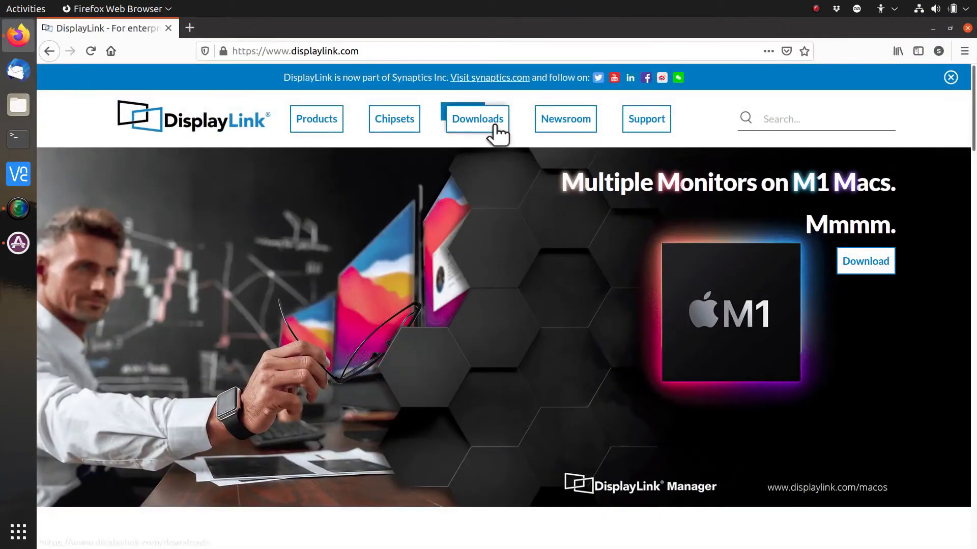
pyautogui.click(477, 119)
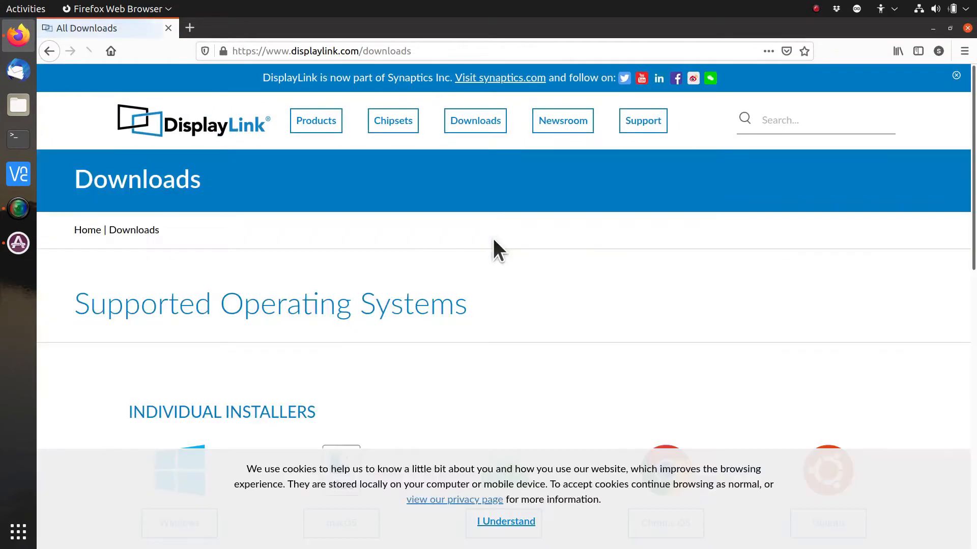
pyautogui.scroll(-3)
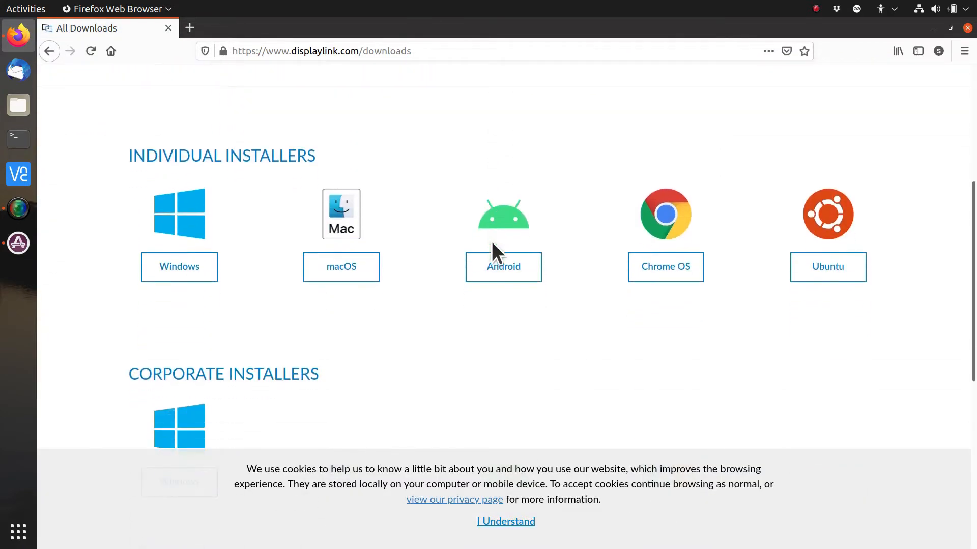
pyautogui.click(827, 267)
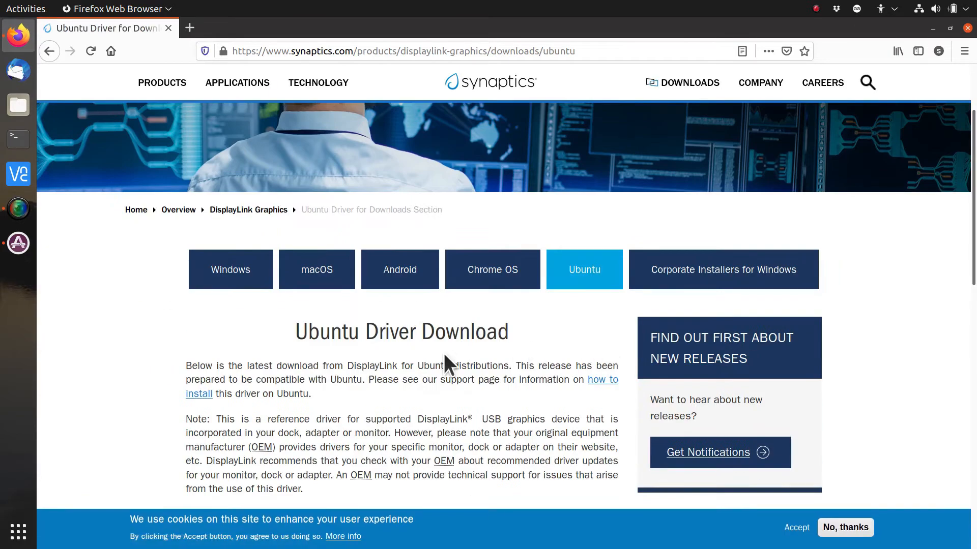
pyautogui.scroll(-3)
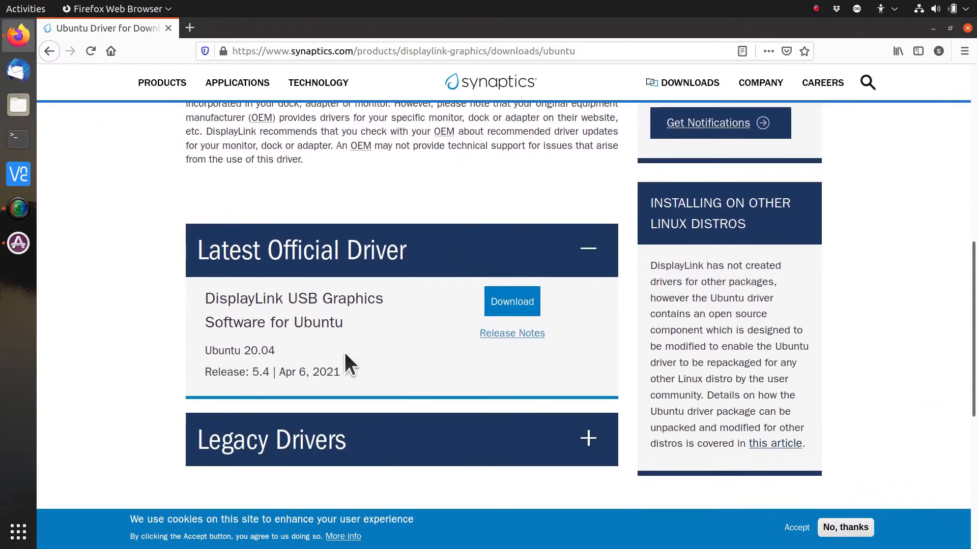
pyautogui.moveTo(239, 355)
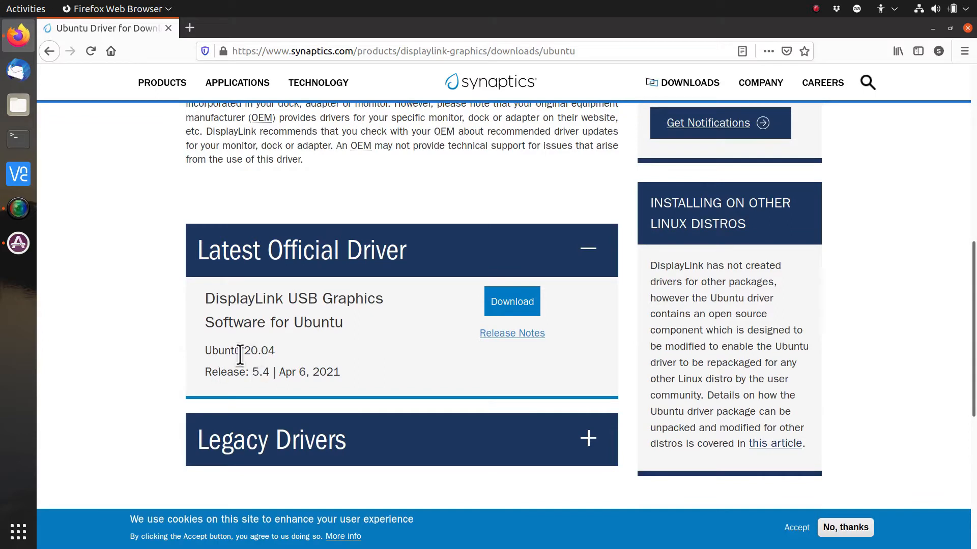
pyautogui.scroll(-3)
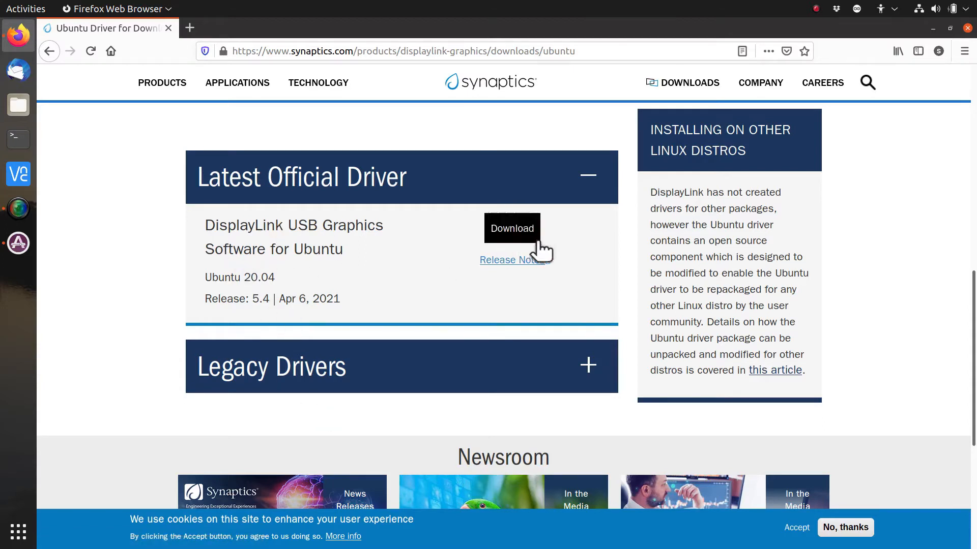
pyautogui.moveTo(512, 237)
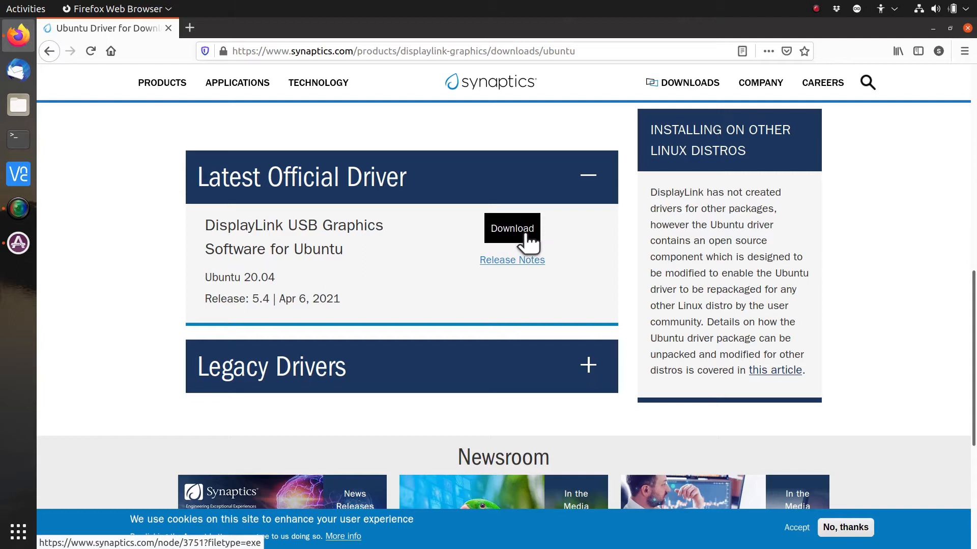
pyautogui.moveTo(585, 247)
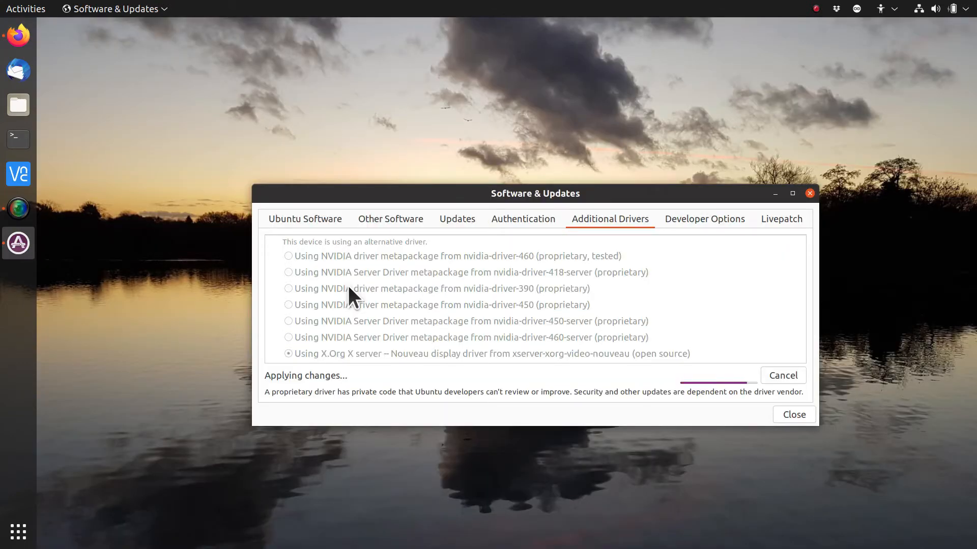
# - Move the terminal into the Downloads folder and close Software & Updates
pyautogui.click(18, 139)
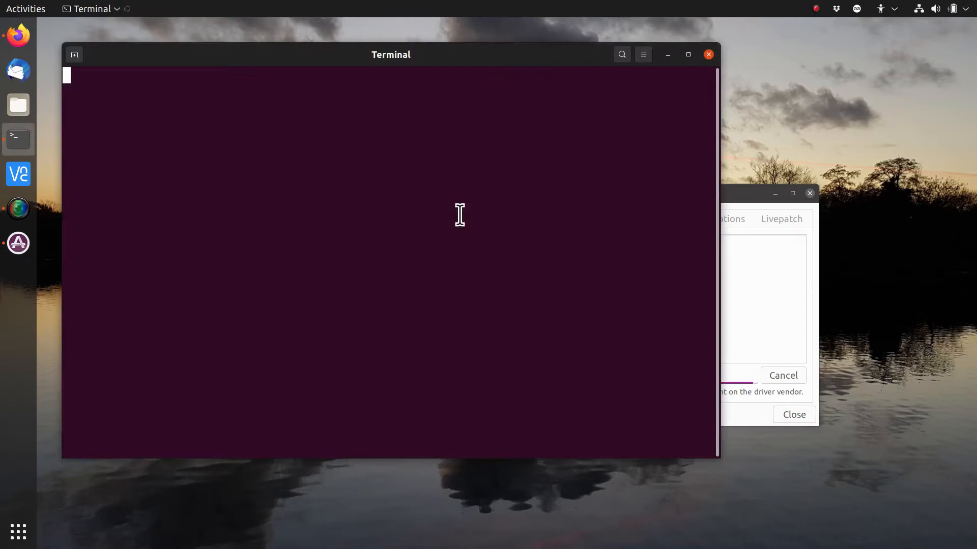
pyautogui.moveTo(439, 69)
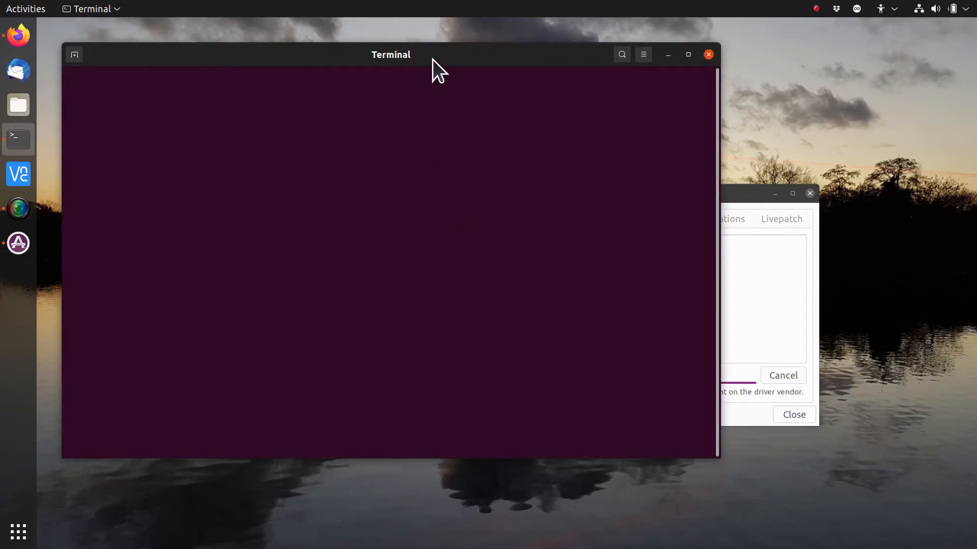
pyautogui.write('cd D')
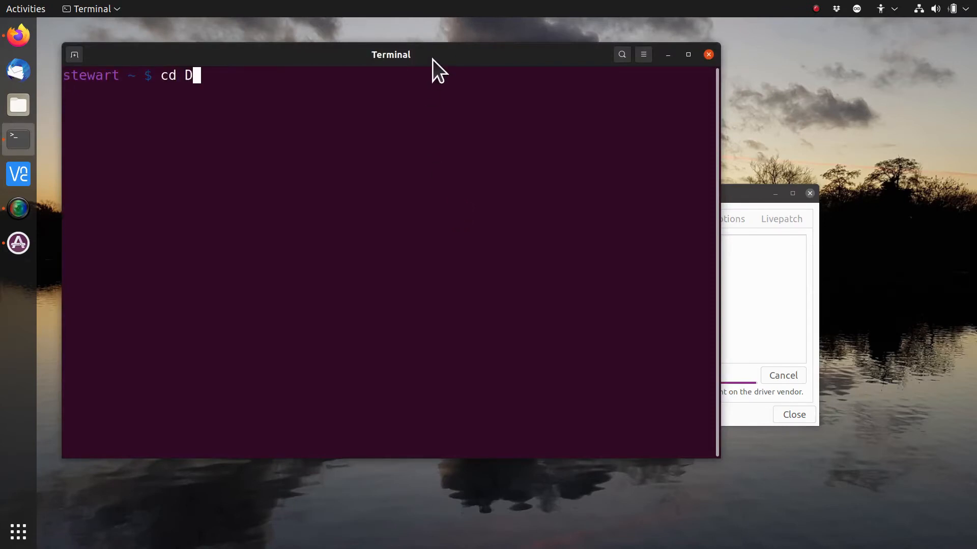
pyautogui.press('Return')
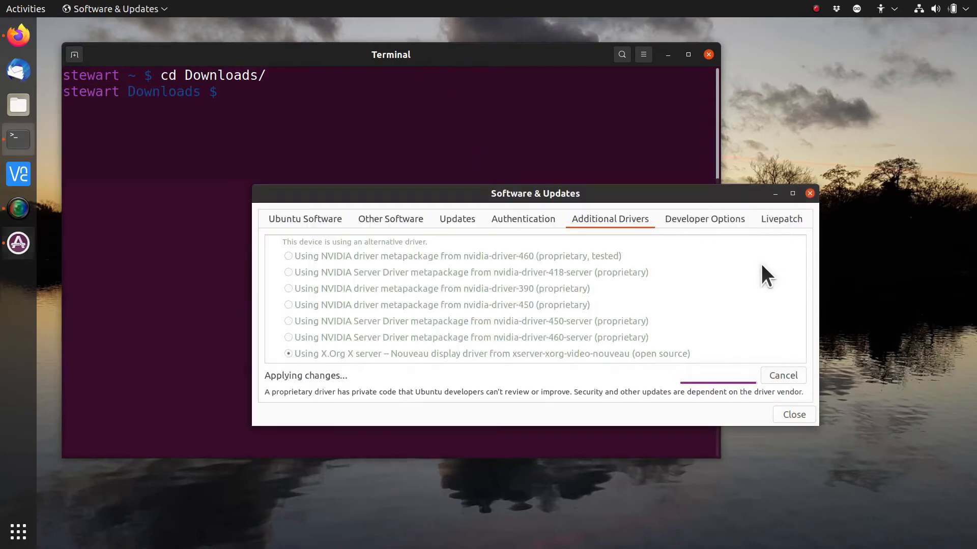
pyautogui.moveTo(467, 365)
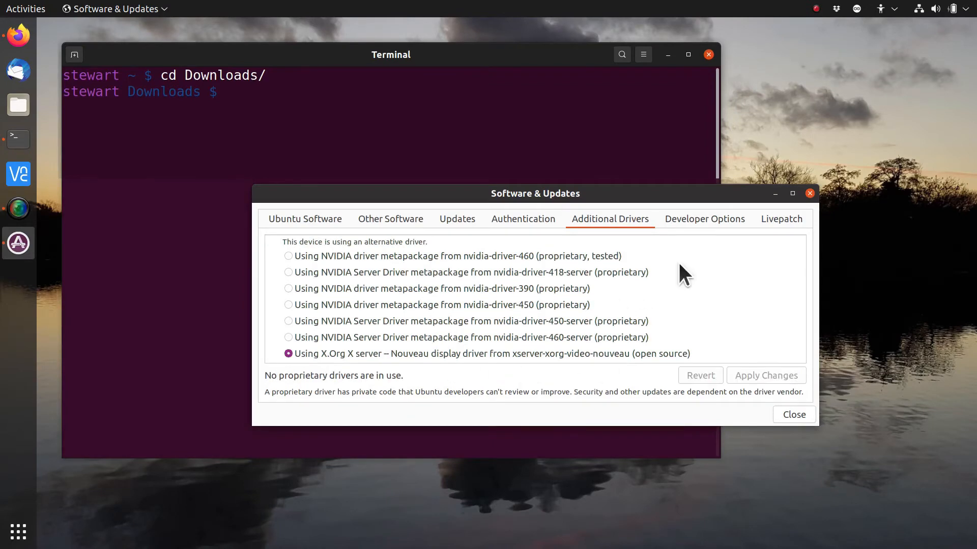
pyautogui.moveTo(661, 412)
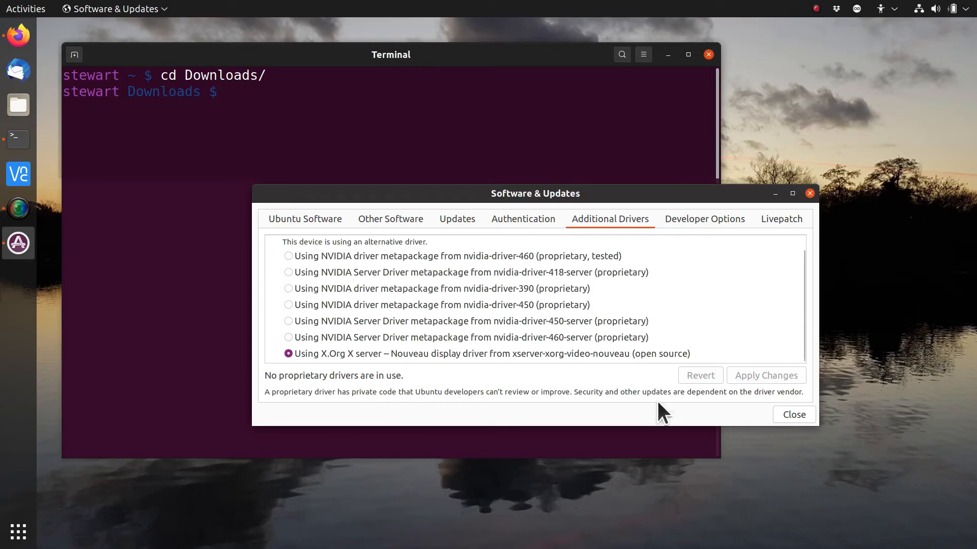
pyautogui.click(794, 414)
pyautogui.write('ls')
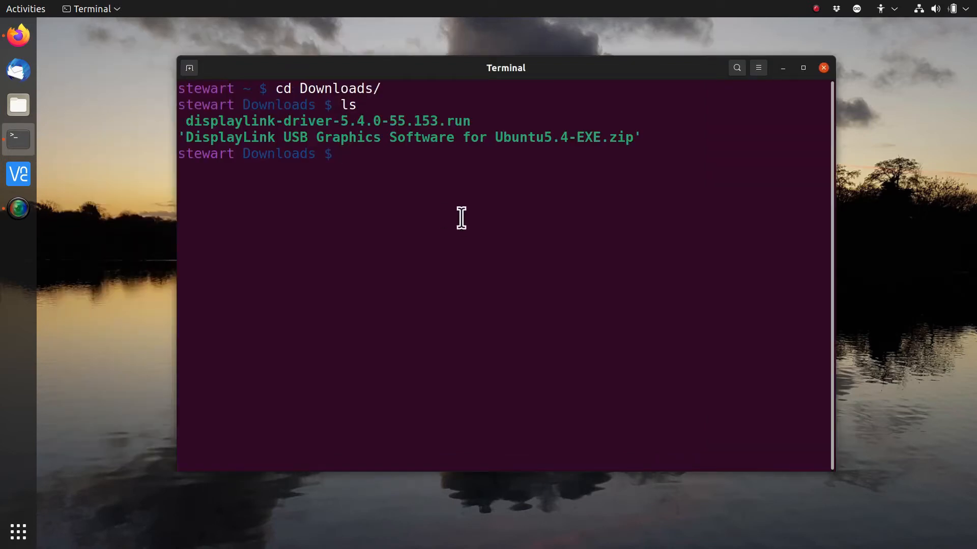
pyautogui.moveTo(648, 141)
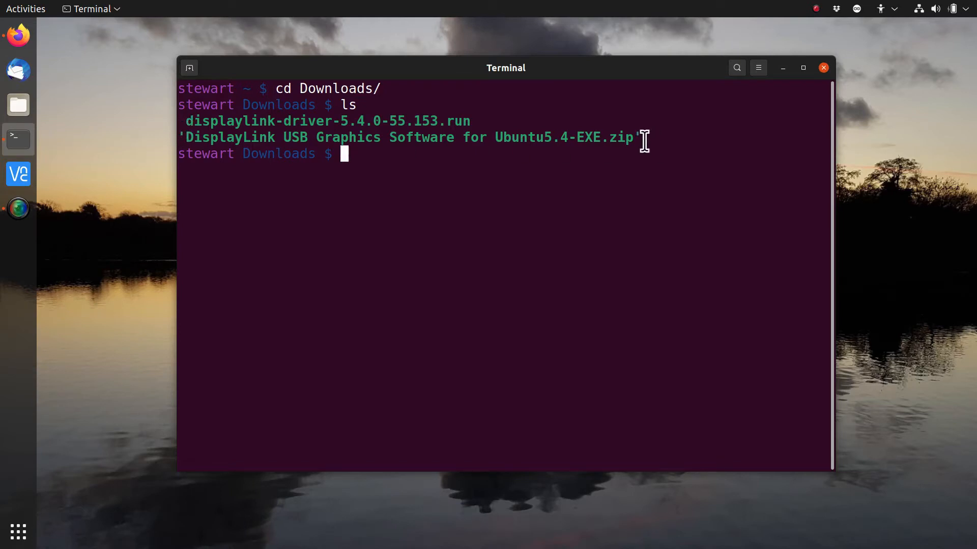
# - Abandon the unzip command and make displaylink-driver-5.4.0-55.153.run executable with chmod +x
pyautogui.write('u')
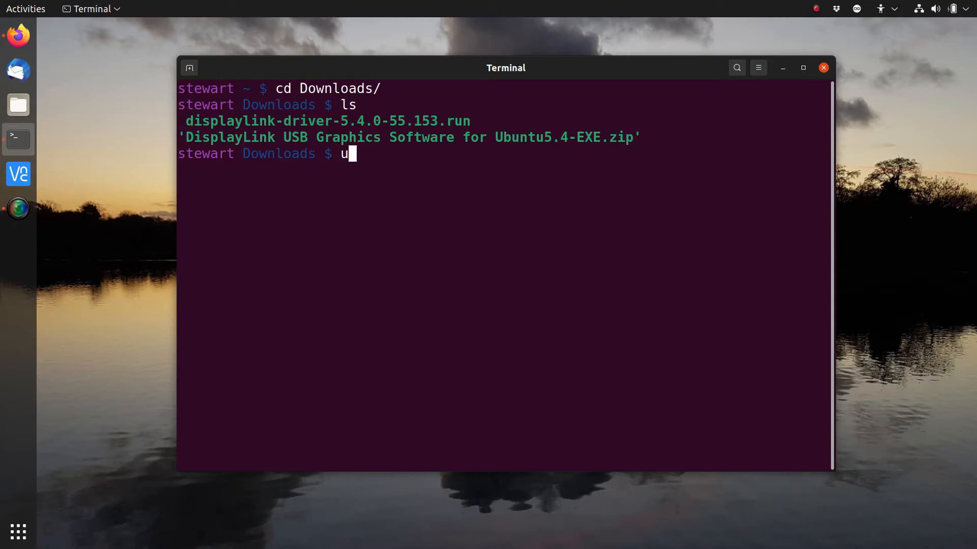
pyautogui.write('nzip DisplayLink\\ USB\\ Graphics\\ Software\\ for\\ Ubuntu5.4-EXE.zip')
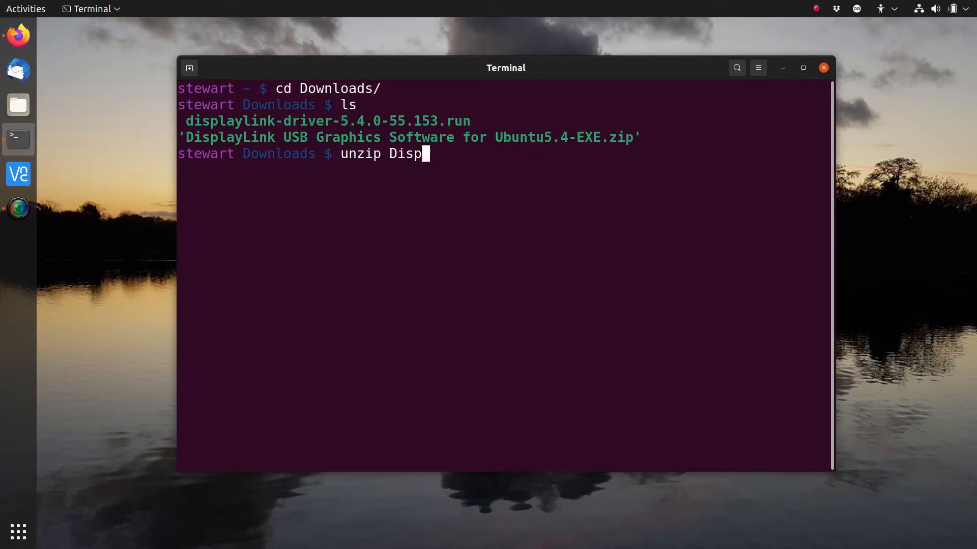
pyautogui.press('BackSpace')
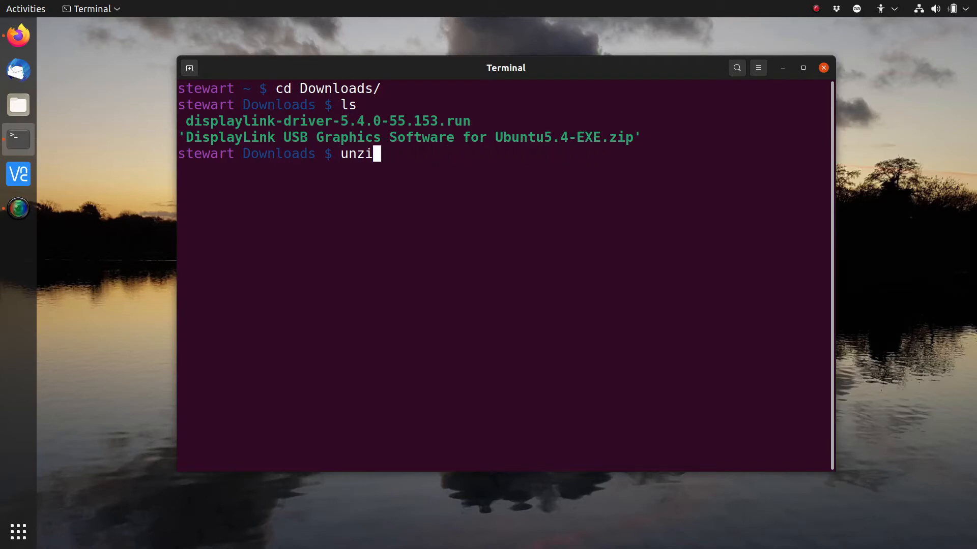
pyautogui.write('chmod')
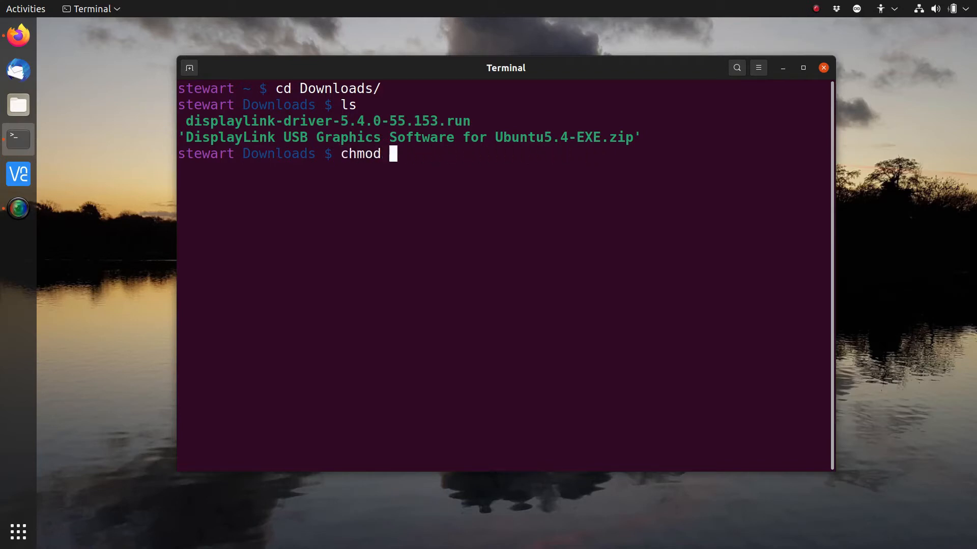
pyautogui.write('+x displaylink-driver-5.4.0-55.153.run')
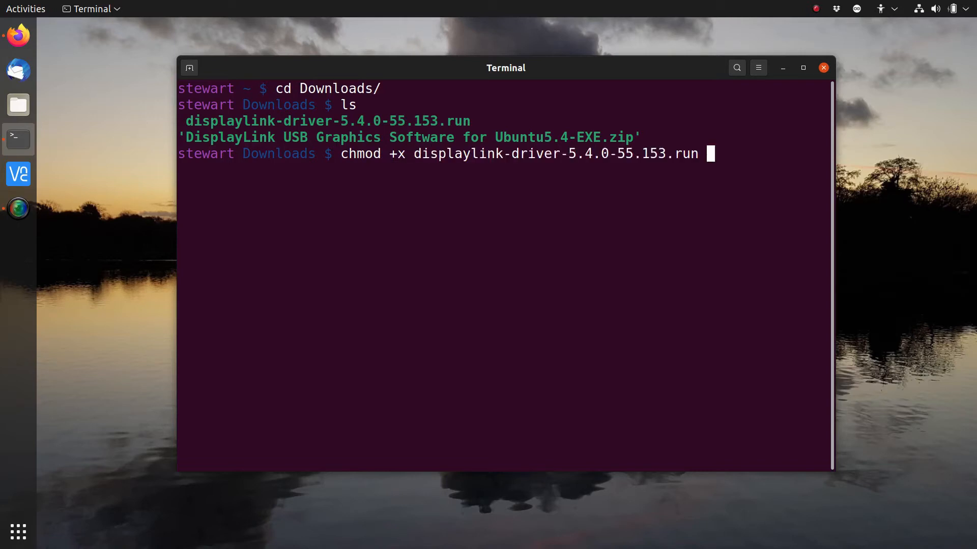
pyautogui.press('Return')
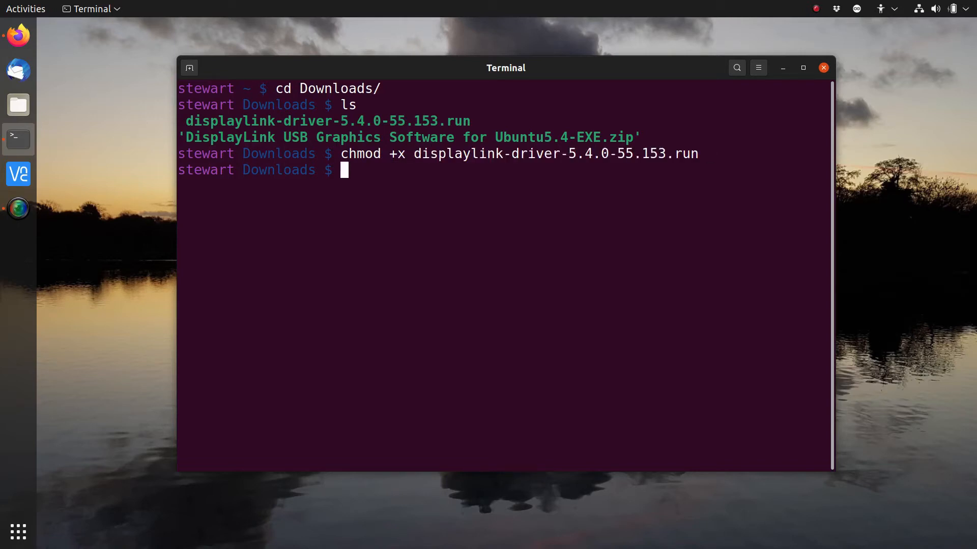
# - Write out sudo ./displaylink-driver-5.4.0-55.153.run, then close the terminal window
pyautogui.write('sudo ./')
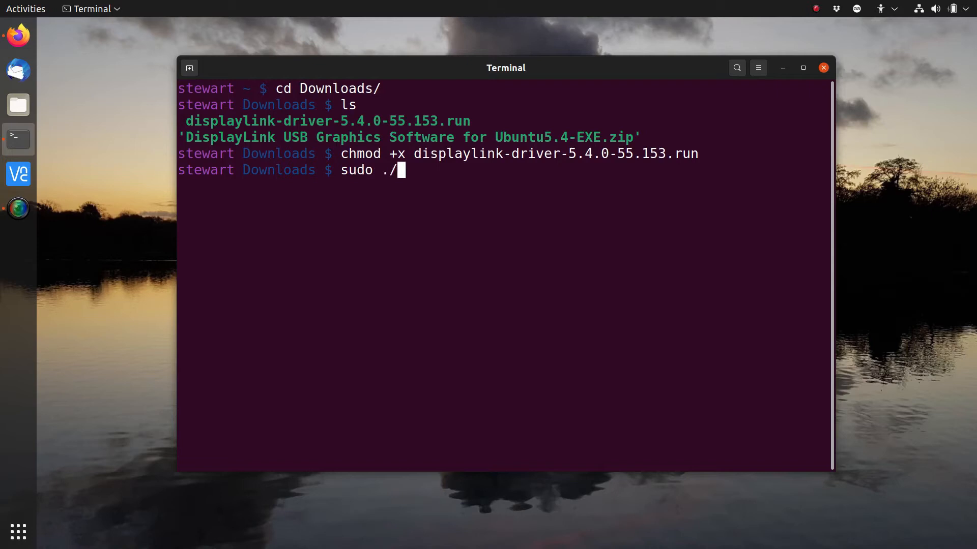
pyautogui.write('displaylink-driver-5.4.0-55.153.run')
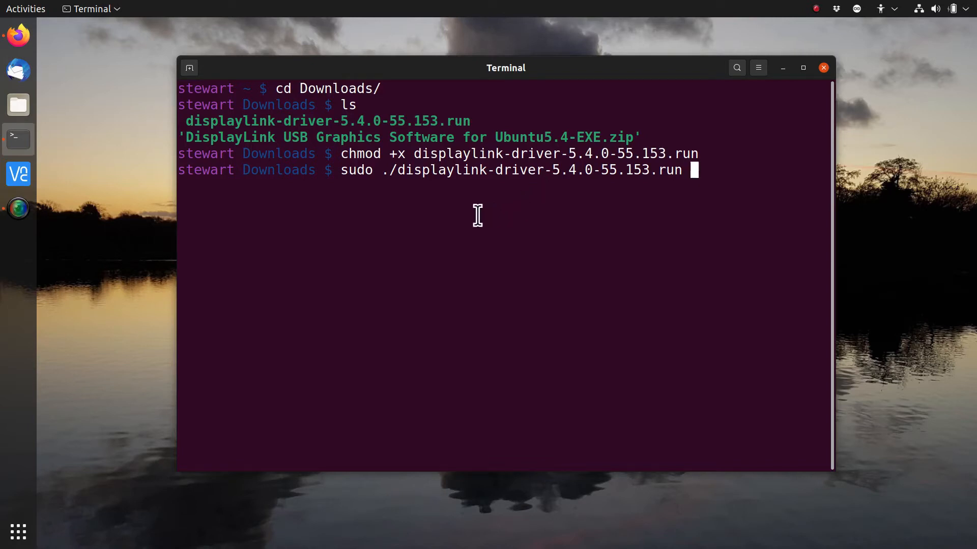
pyautogui.moveTo(662, 181)
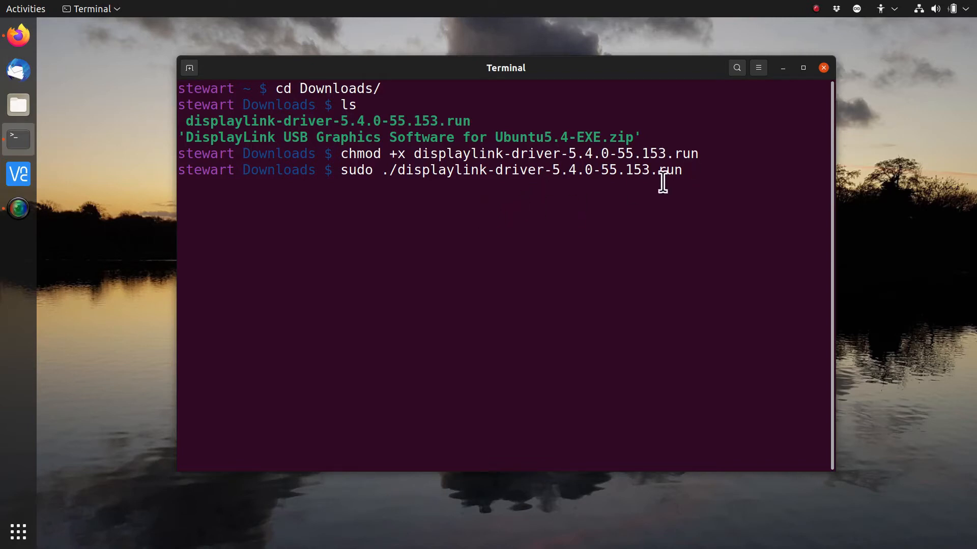
pyautogui.moveTo(809, 80)
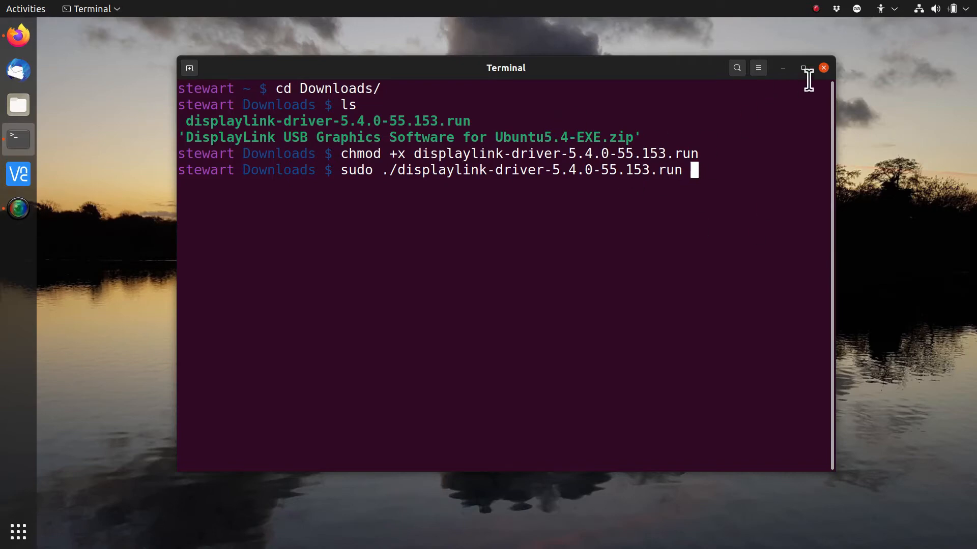
pyautogui.click(823, 67)
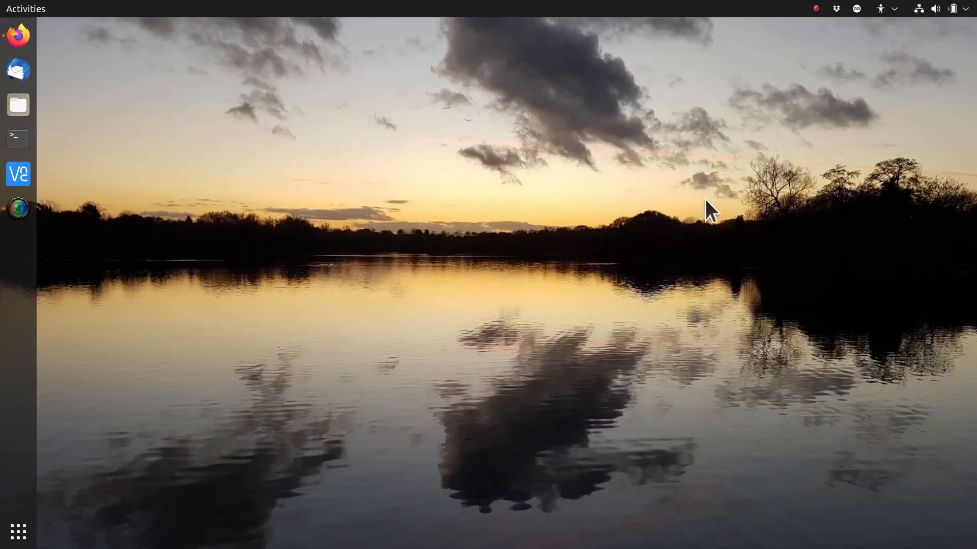
pyautogui.moveTo(971, 25)
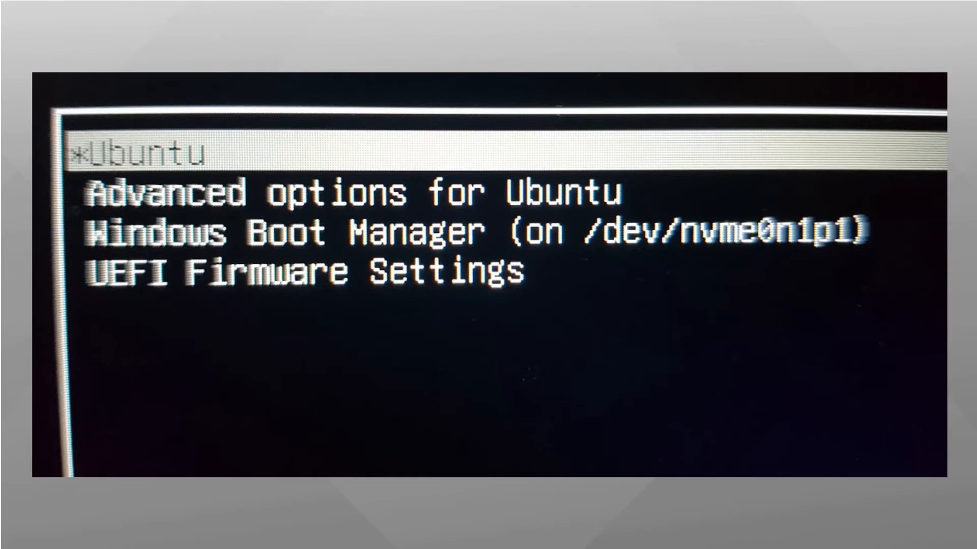
# - Boot the highlighted entry from the GRUB menu
pyautogui.press('Return')
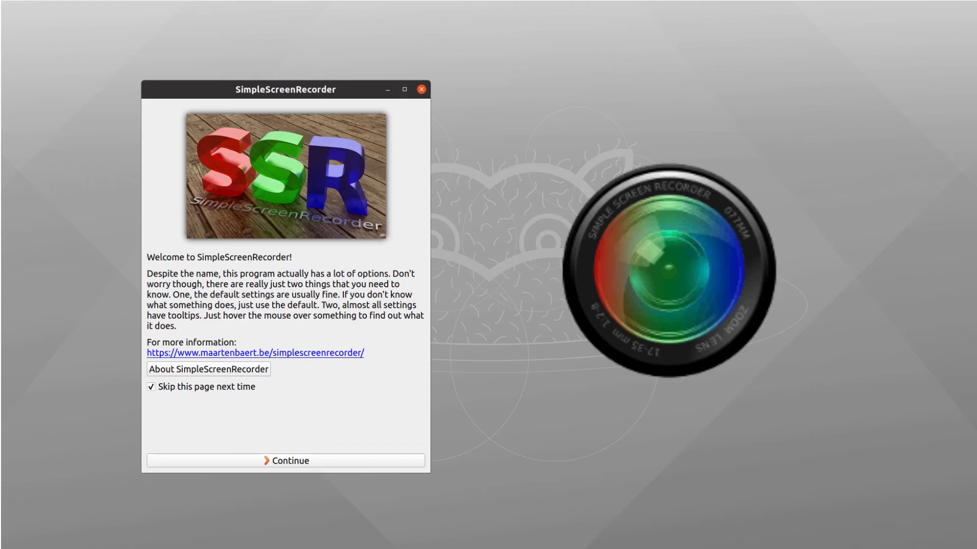
# - Dismiss SimpleScreenRecorder's welcome page to return to the desktop
pyautogui.click(421, 89)
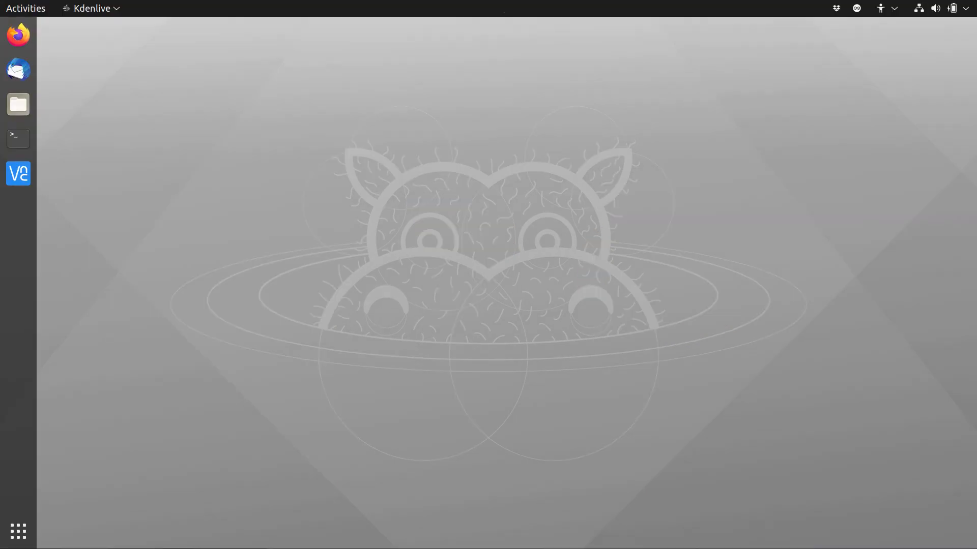